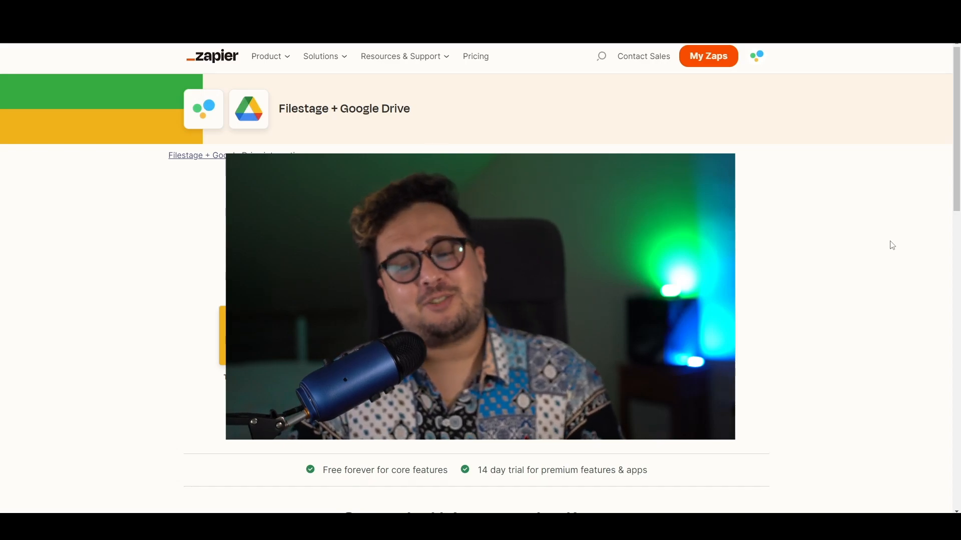
mouse_move(873, 271)
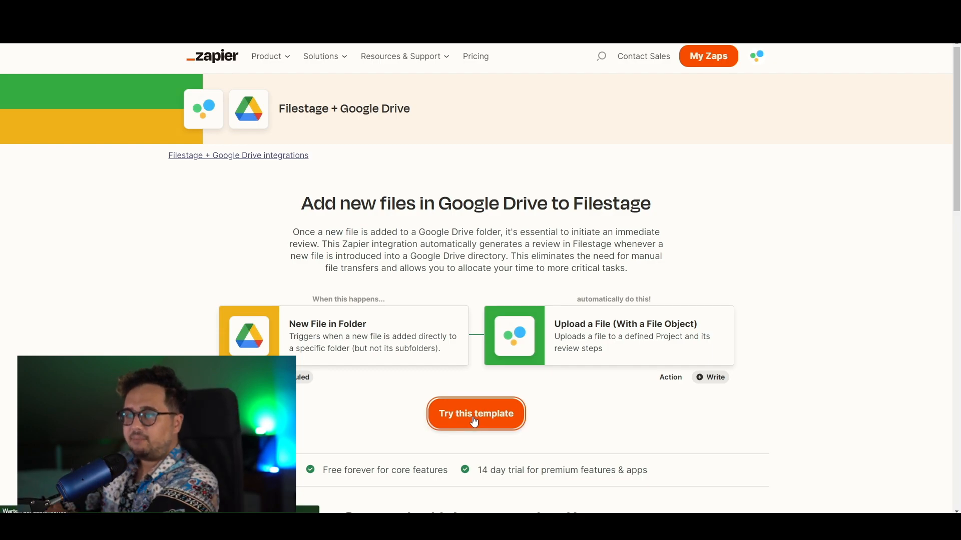
Start a Zap from the Drive-to-Filestage template and connect a Google Drive account to its trigger.
click(476, 414)
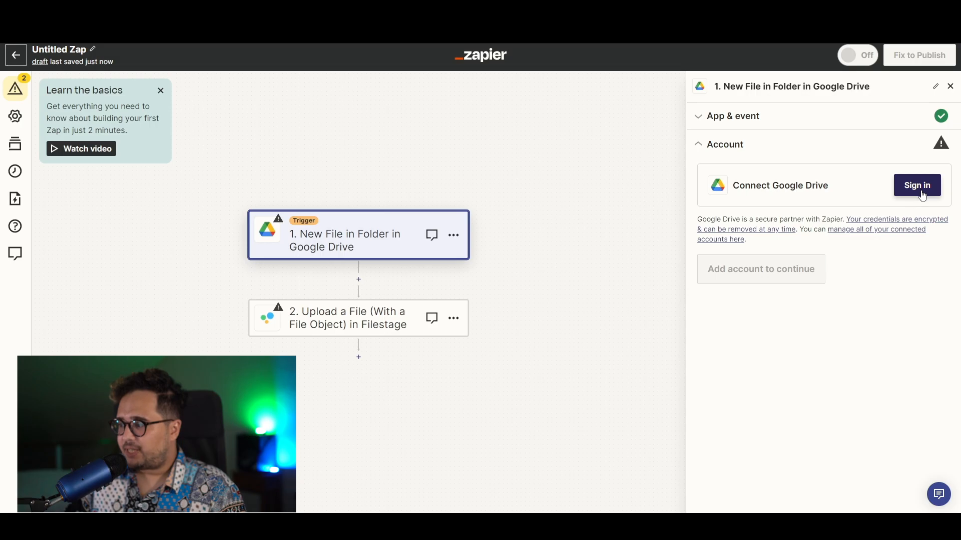
click(916, 185)
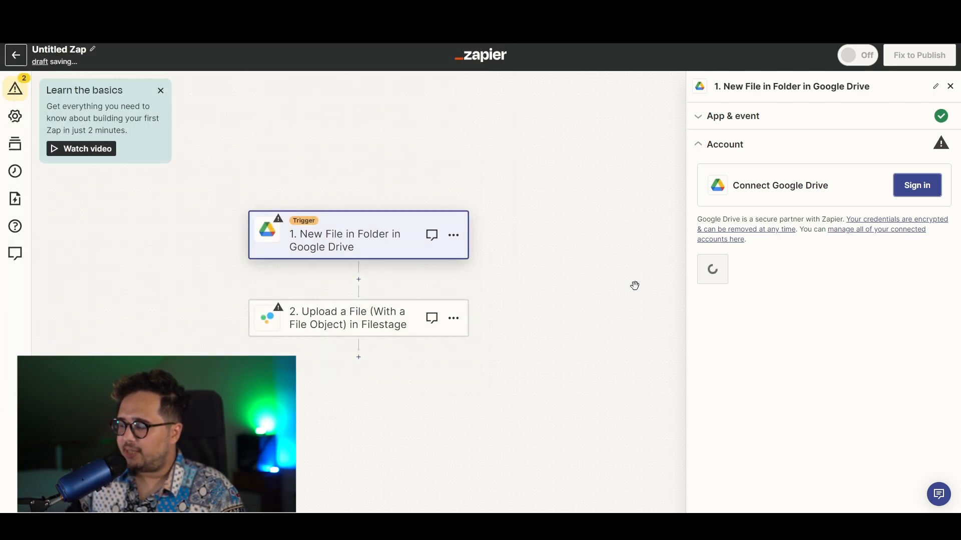
click(916, 185)
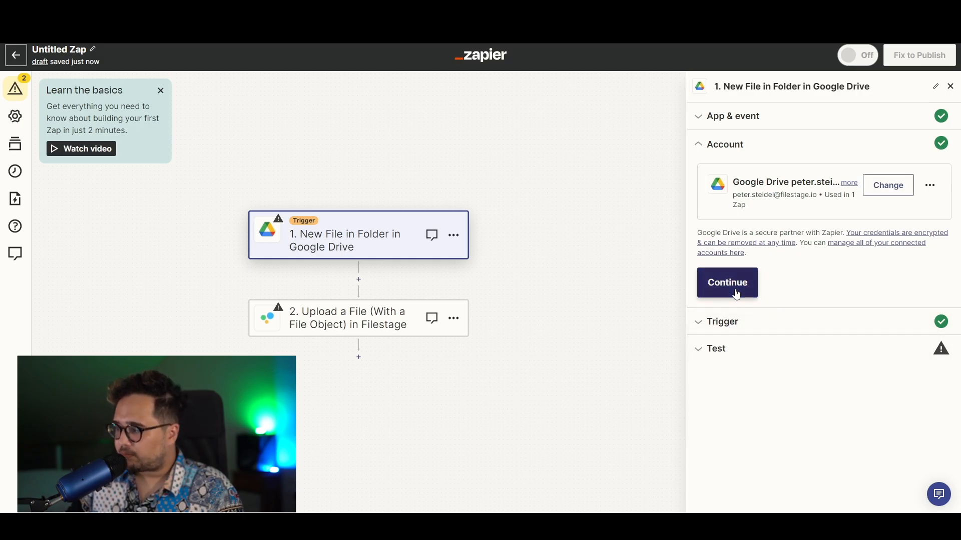
click(726, 282)
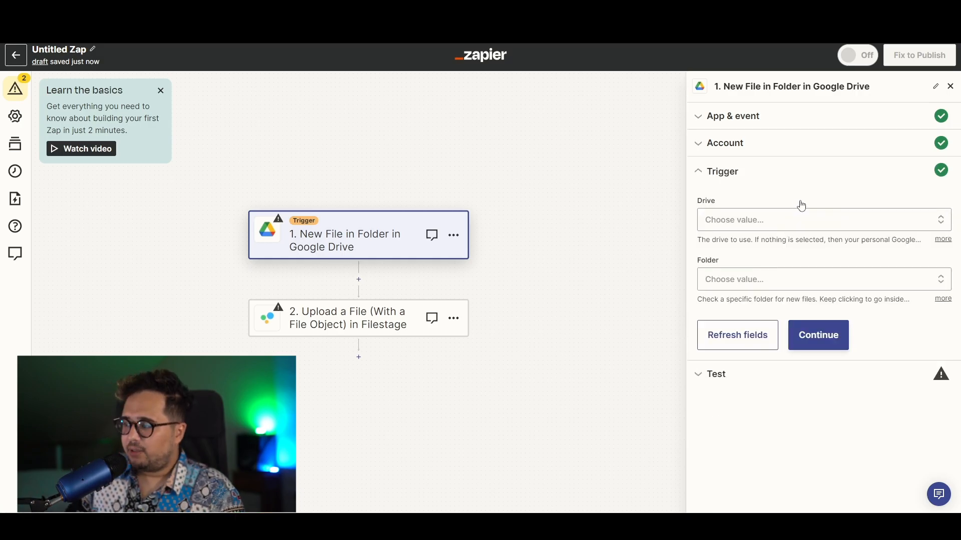
Have the trigger watch the Football folder in My Google Drive for new files.
click(817, 219)
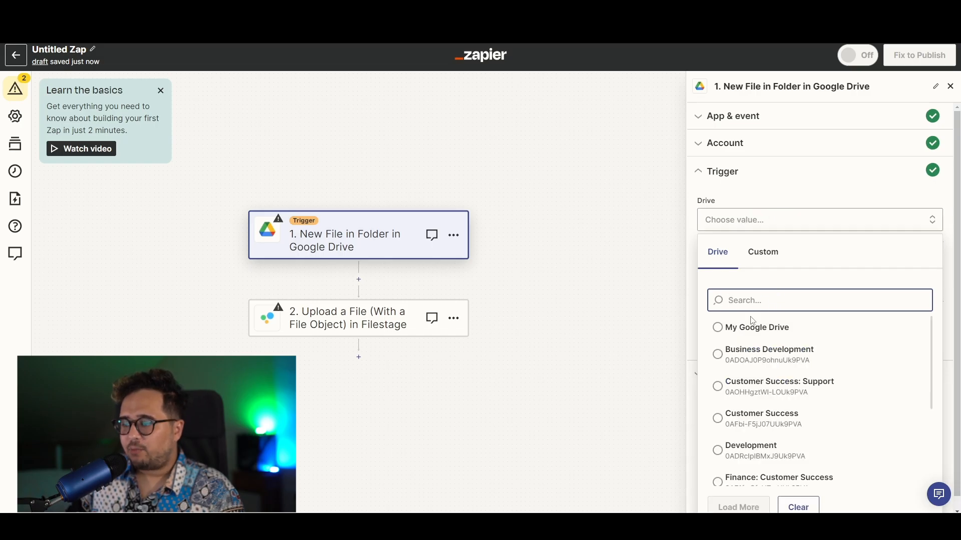
click(754, 326)
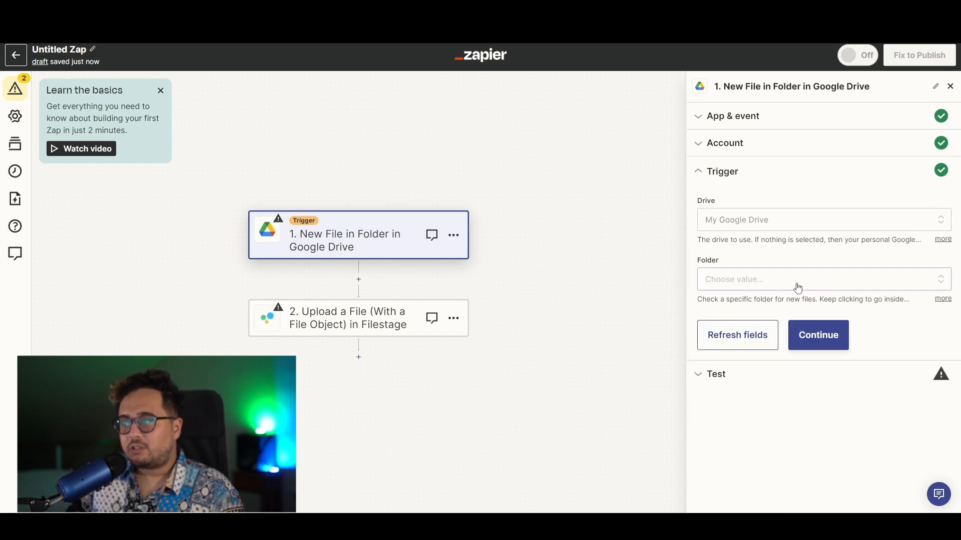
click(818, 279)
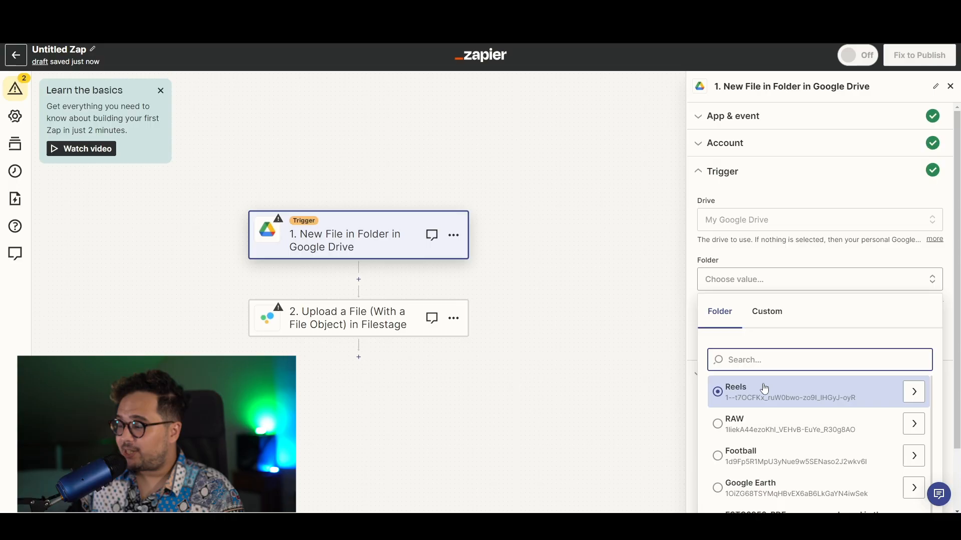
click(739, 456)
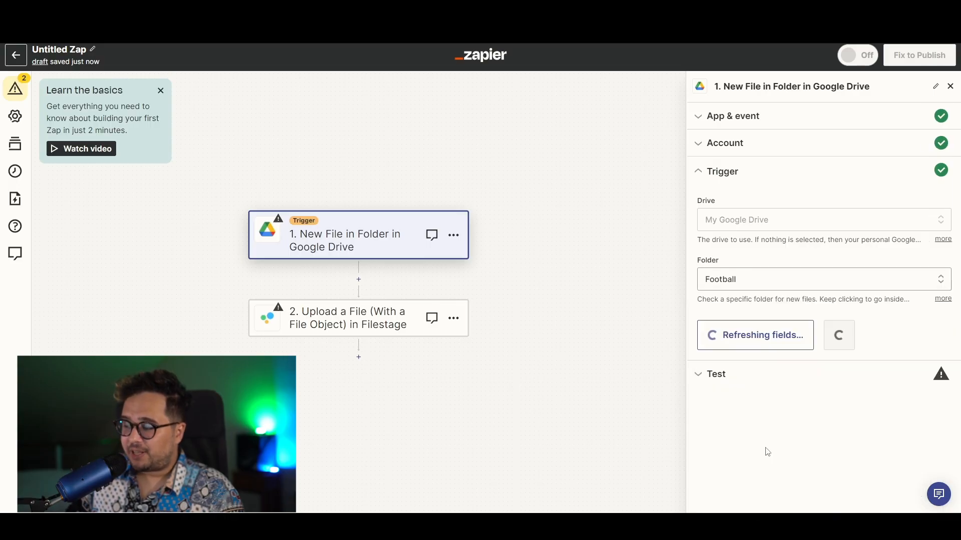
Confirm and test the trigger, then move to the Filestage upload step.
click(716, 171)
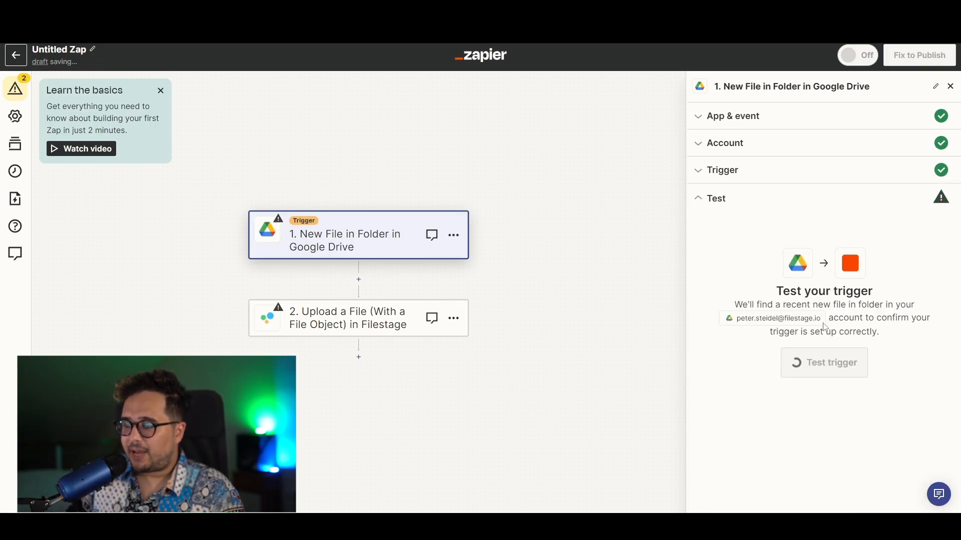
click(823, 362)
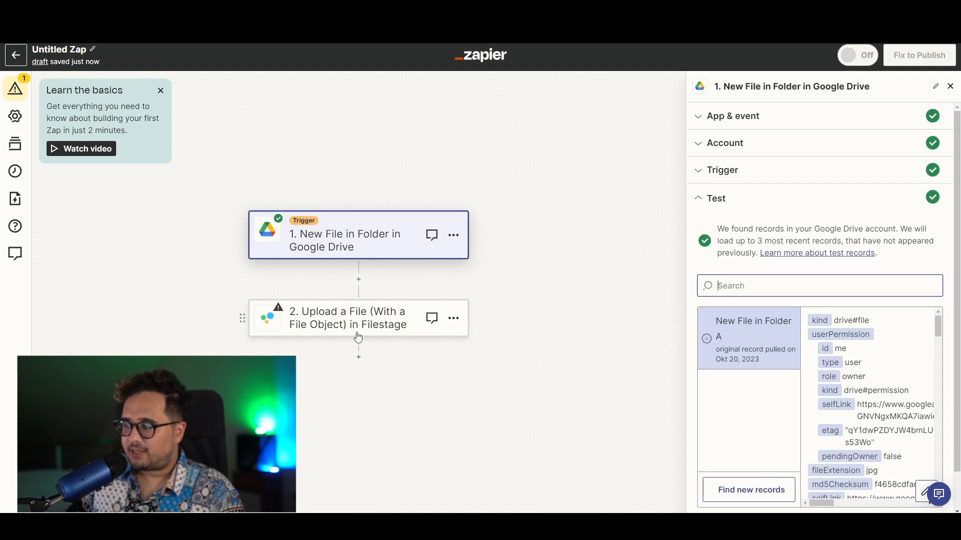
click(346, 318)
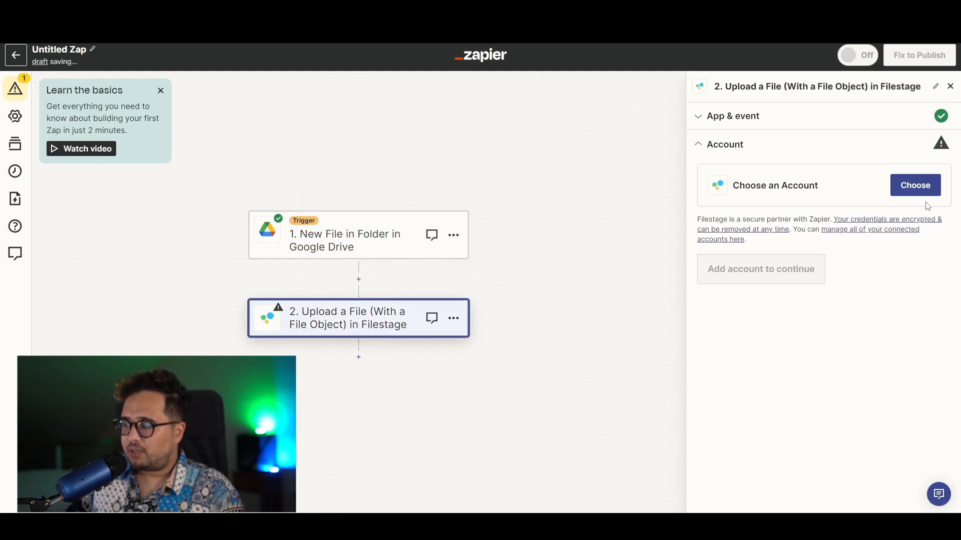
Connect the Filestage #2 account to the upload step and continue to its action fields.
click(913, 186)
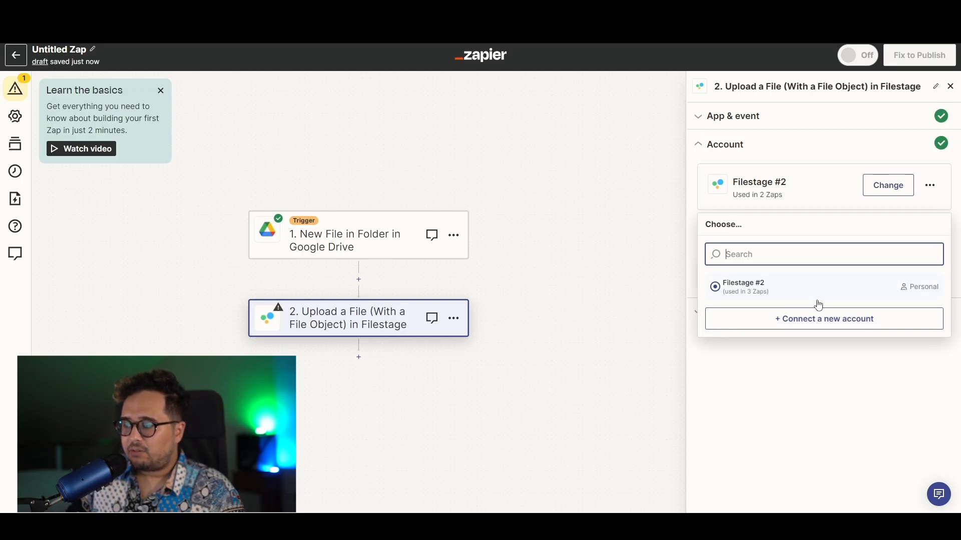
click(713, 286)
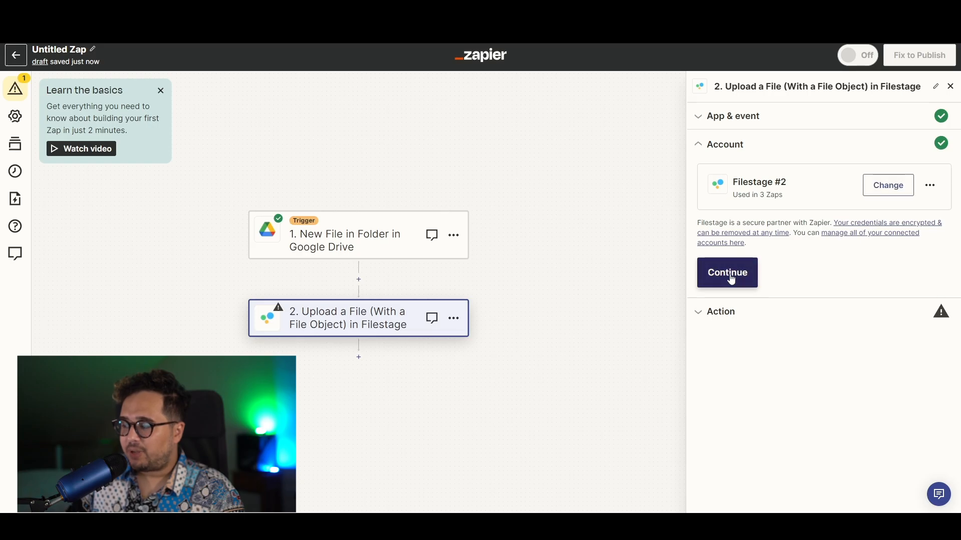
click(727, 272)
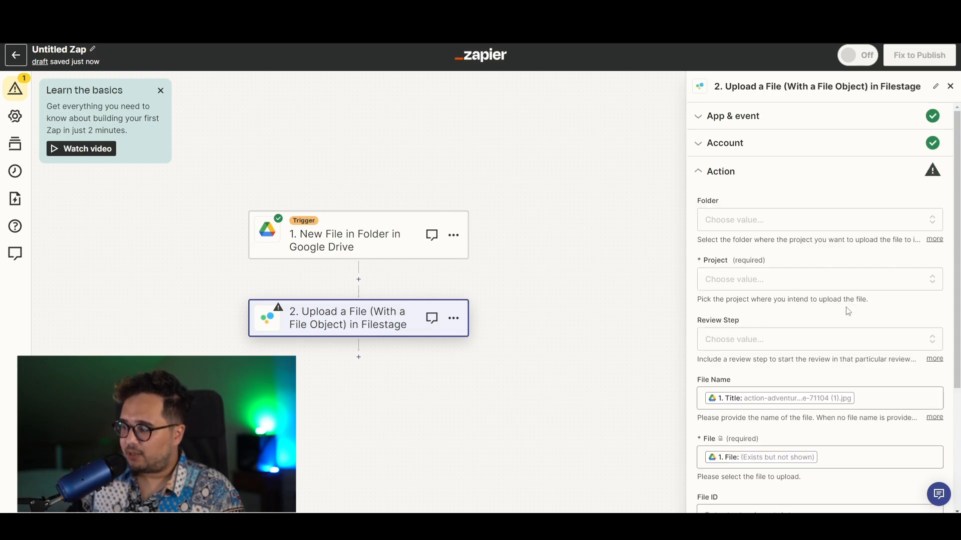
Send uploads to All Projects / Imagevideo campaign review step, test the upload, and publish the Zap.
click(817, 219)
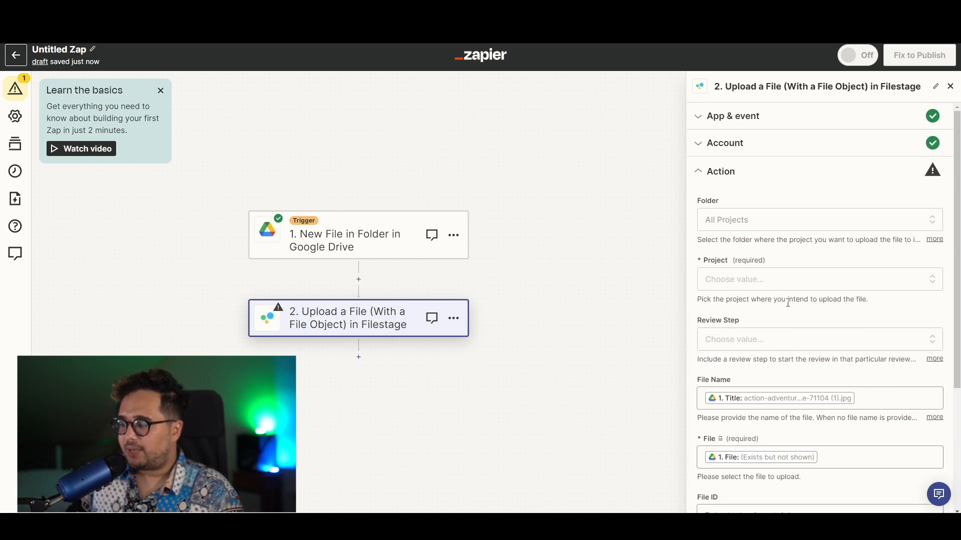
click(818, 279)
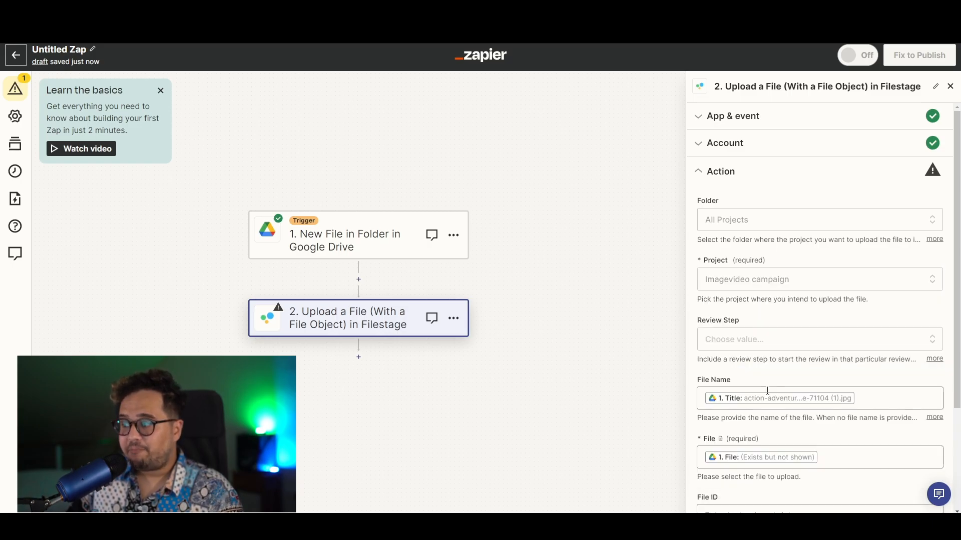
click(817, 339)
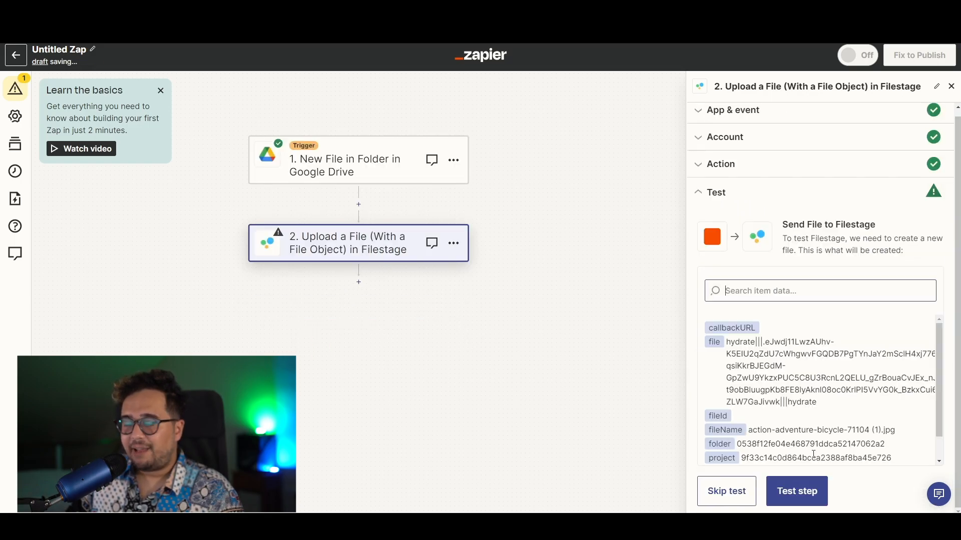
click(797, 490)
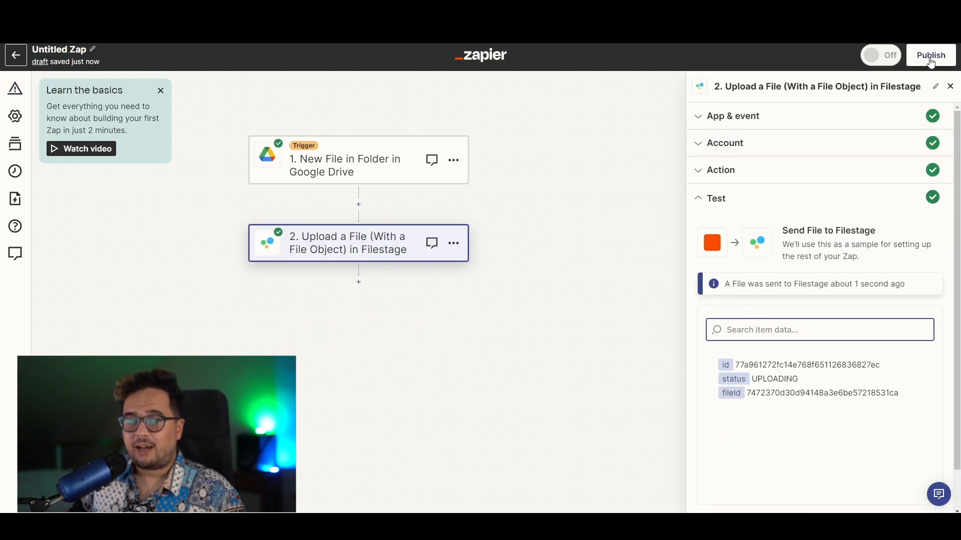
click(930, 54)
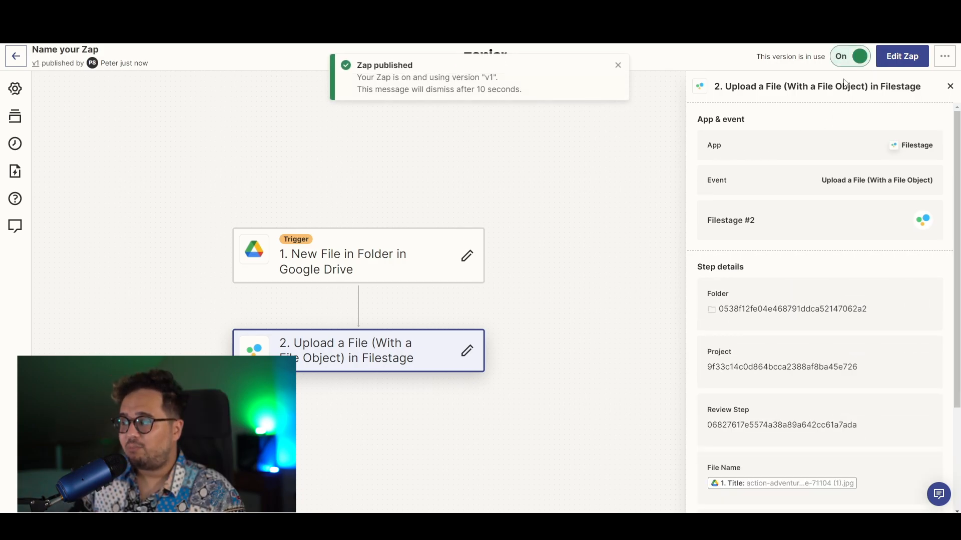
mouse_move(852, 56)
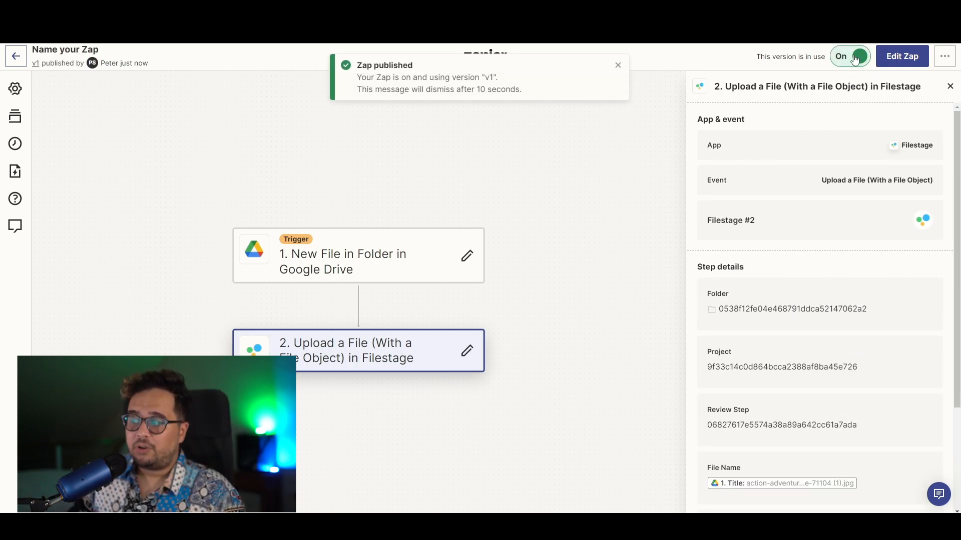
Switch the newly published Zap off with the On/Off toggle.
click(849, 56)
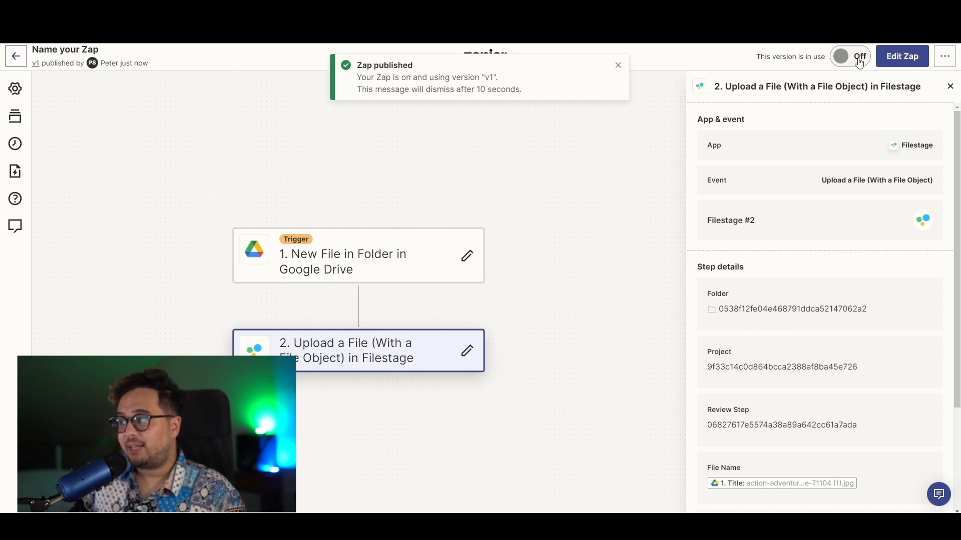